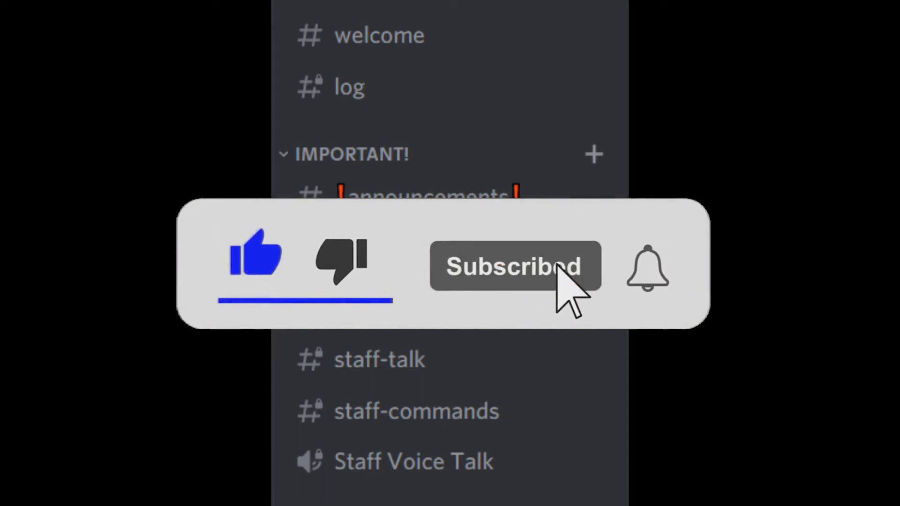
pyautogui.click(646, 273)
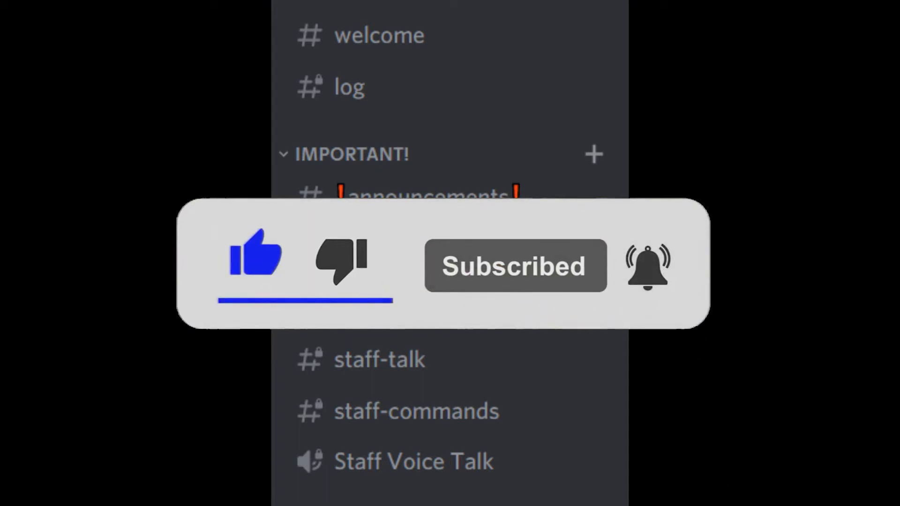